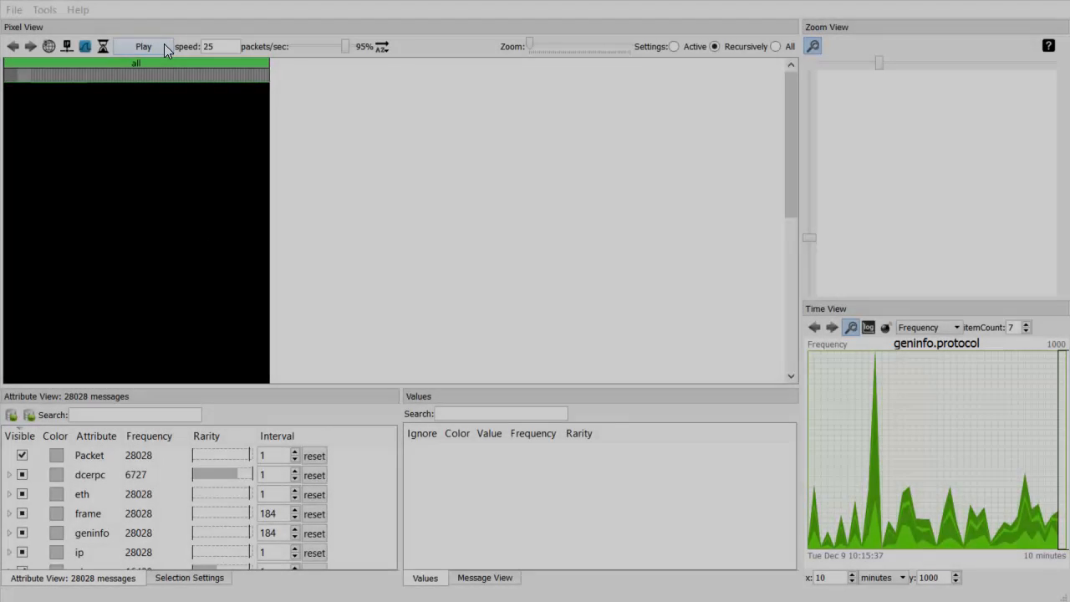
# Step: Play the capture into the views and confirm the row filter geninfo.protocol == smb2
pyautogui.click(144, 47)
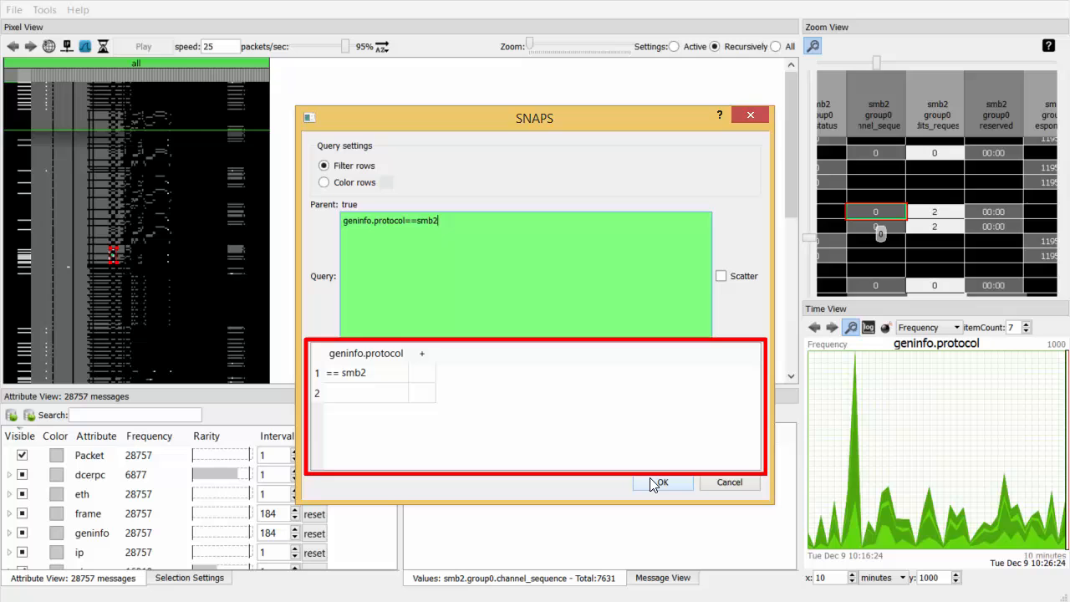
pyautogui.click(662, 482)
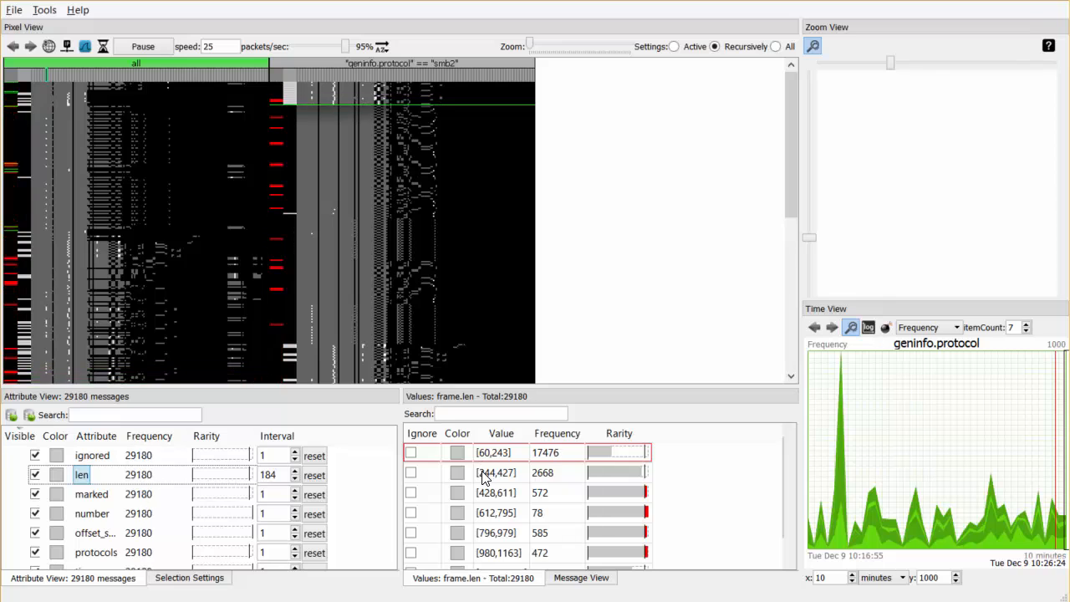
# Step: Pause playback, inspect a frame.len range and pick a moment in the Time View
pyautogui.click(142, 47)
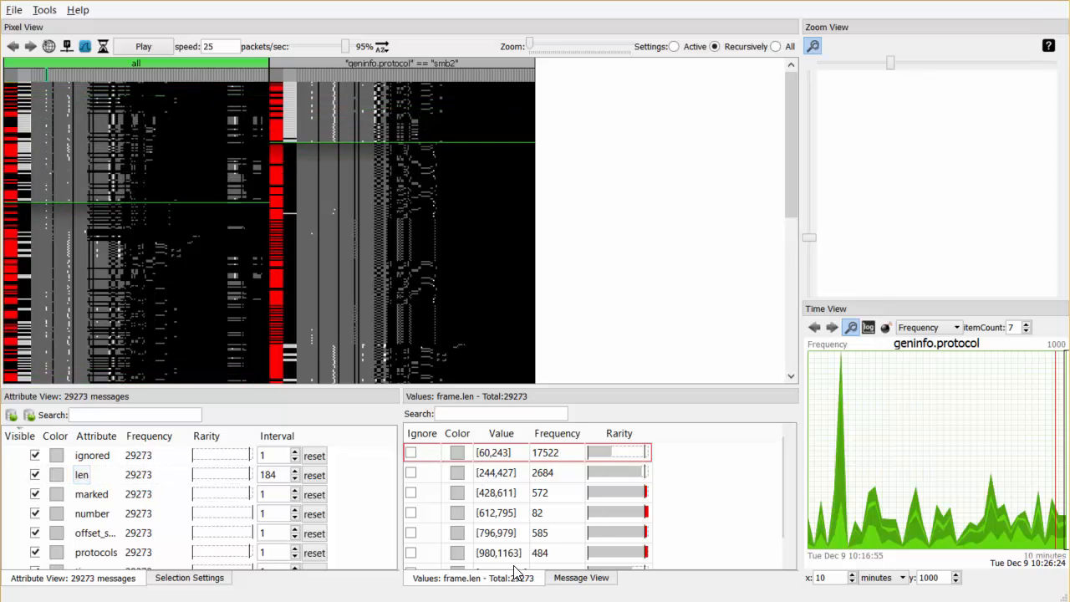
pyautogui.click(412, 452)
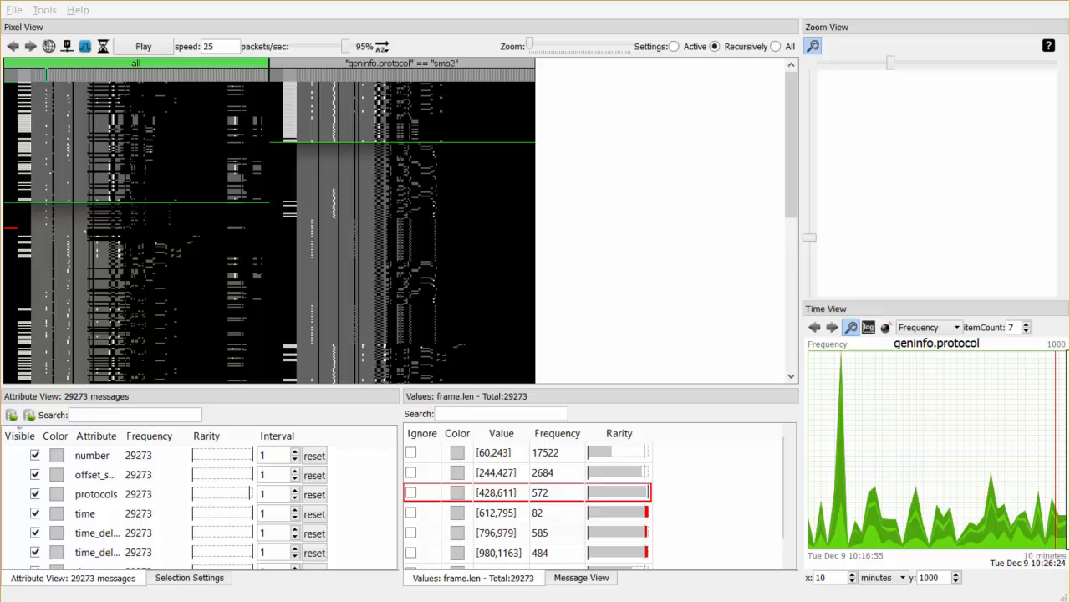
pyautogui.moveTo(726, 505)
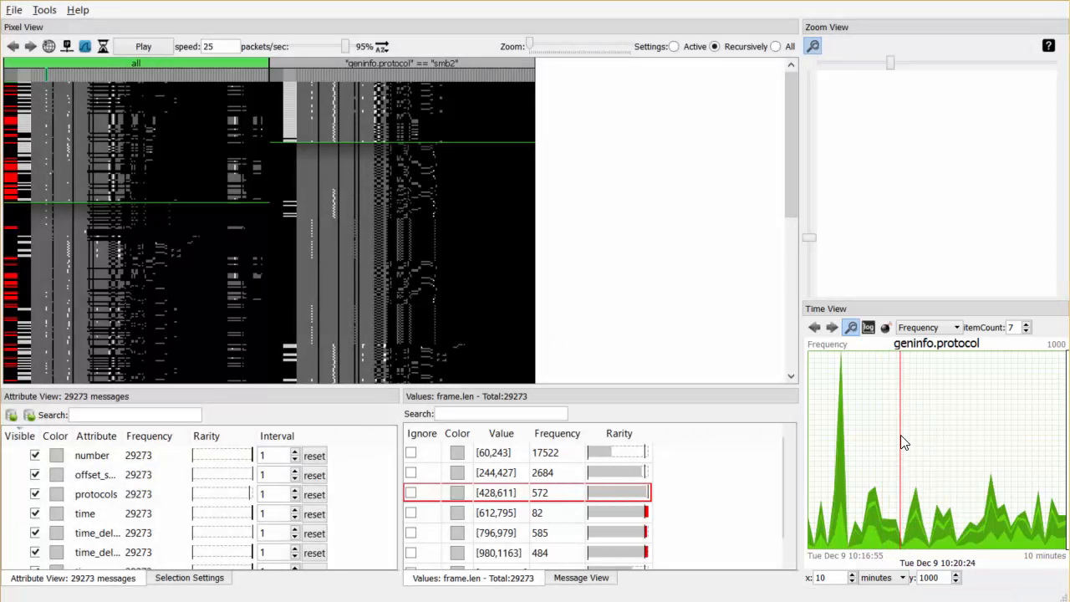
pyautogui.click(868, 326)
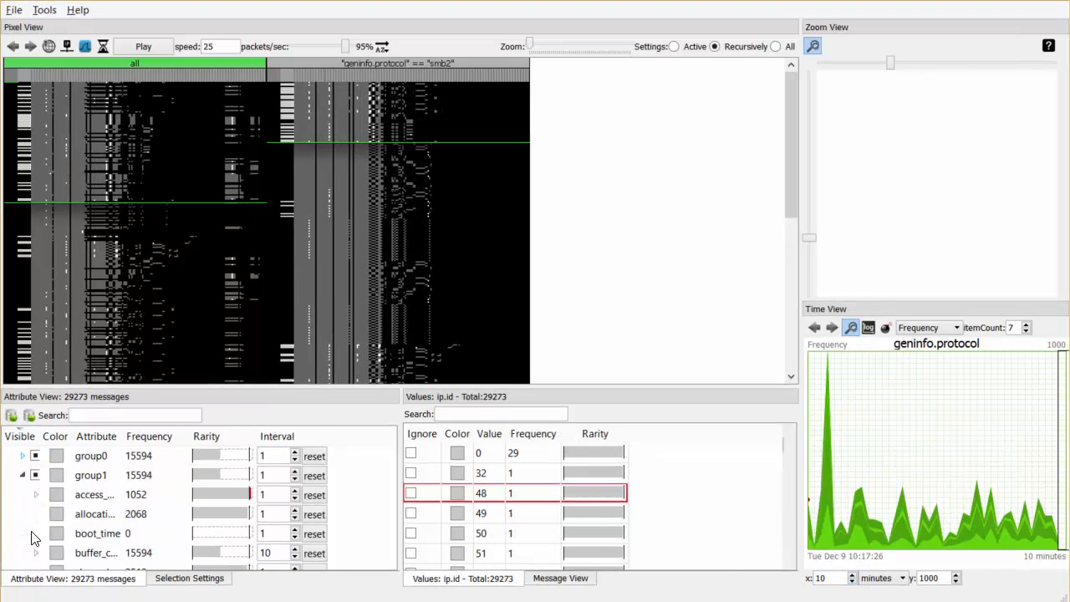
# Step: Show the smb2 group1 distribution and colour Read Request (0x08) messages purple
pyautogui.click(90, 475)
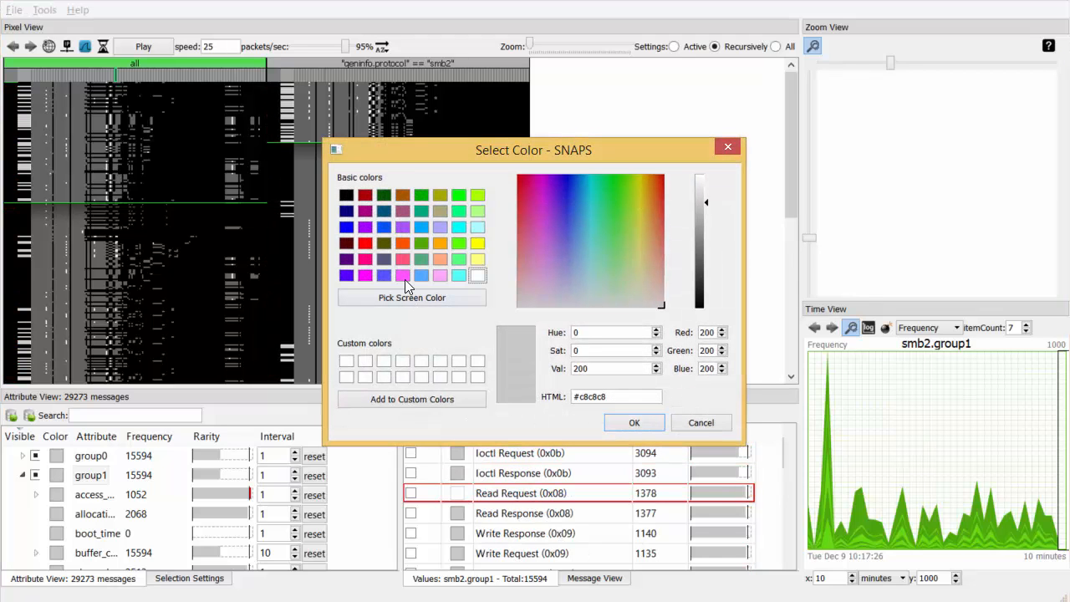
pyautogui.click(633, 421)
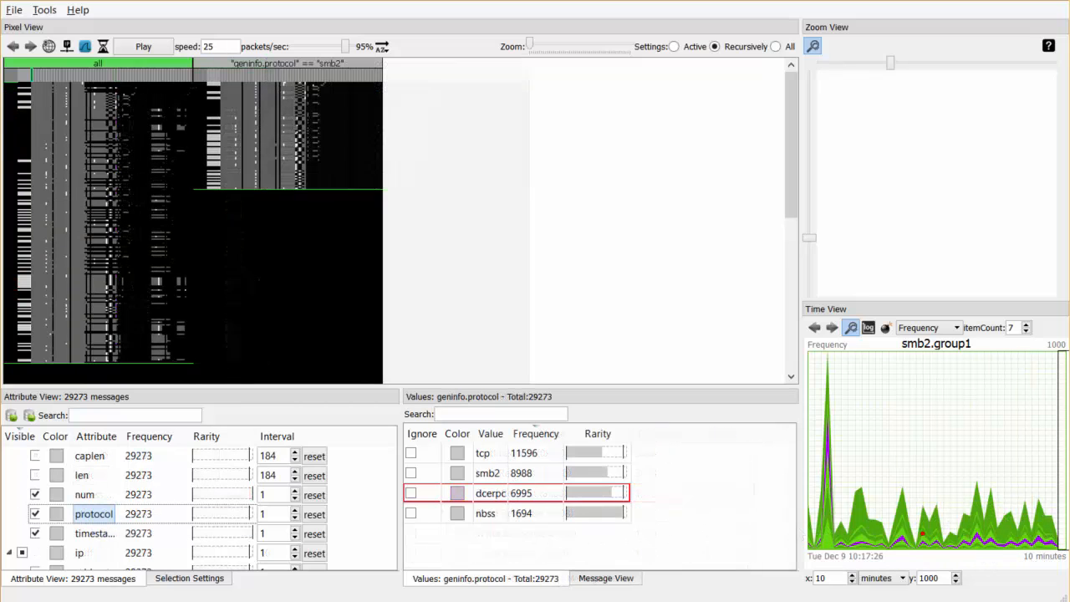
# Step: Make the smb2 column the active selection and inspect one packet's IP flags
pyautogui.click(287, 64)
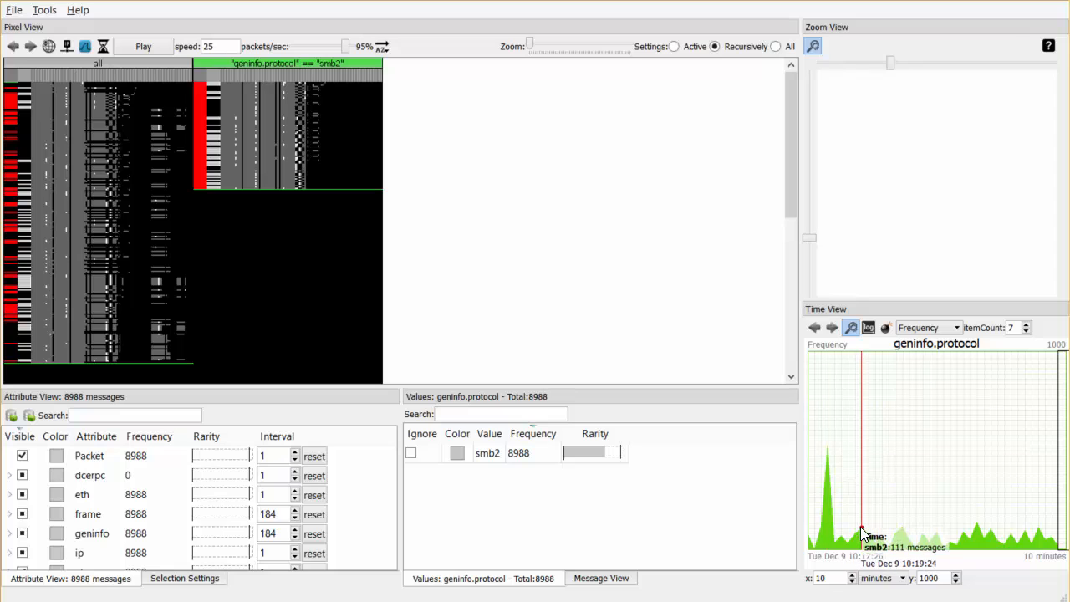
pyautogui.moveTo(801, 512)
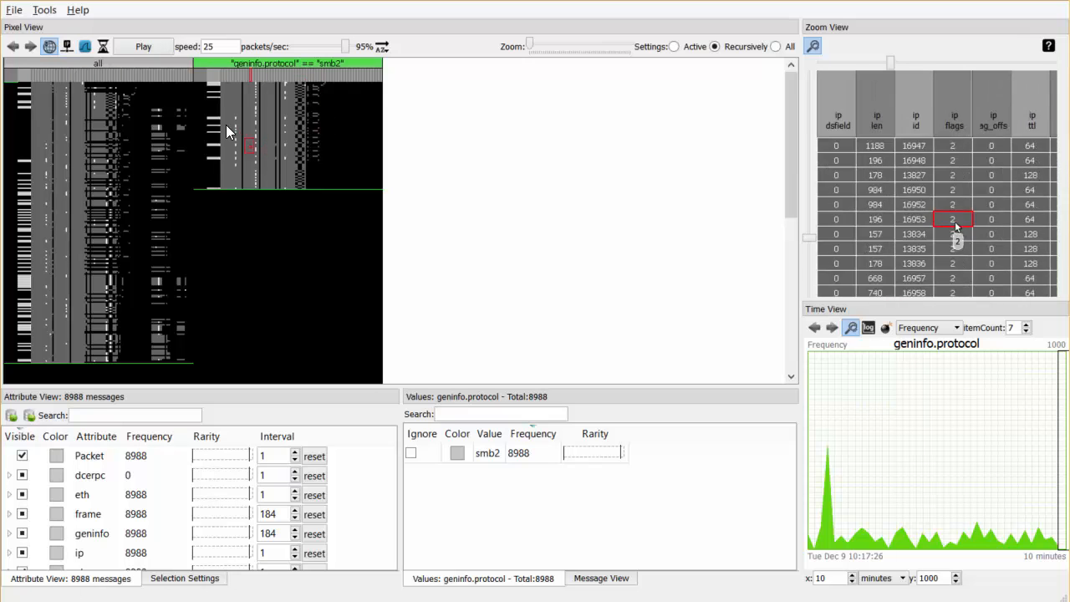
pyautogui.click(144, 46)
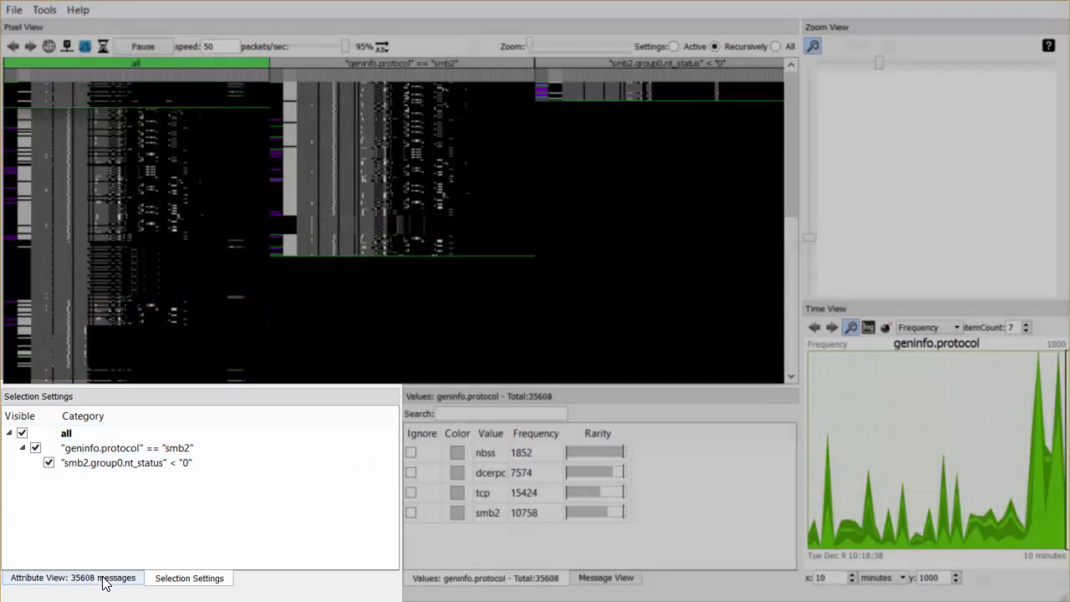
# Step: Return to the Attribute View after adding the nested nt_status child query
pyautogui.click(72, 578)
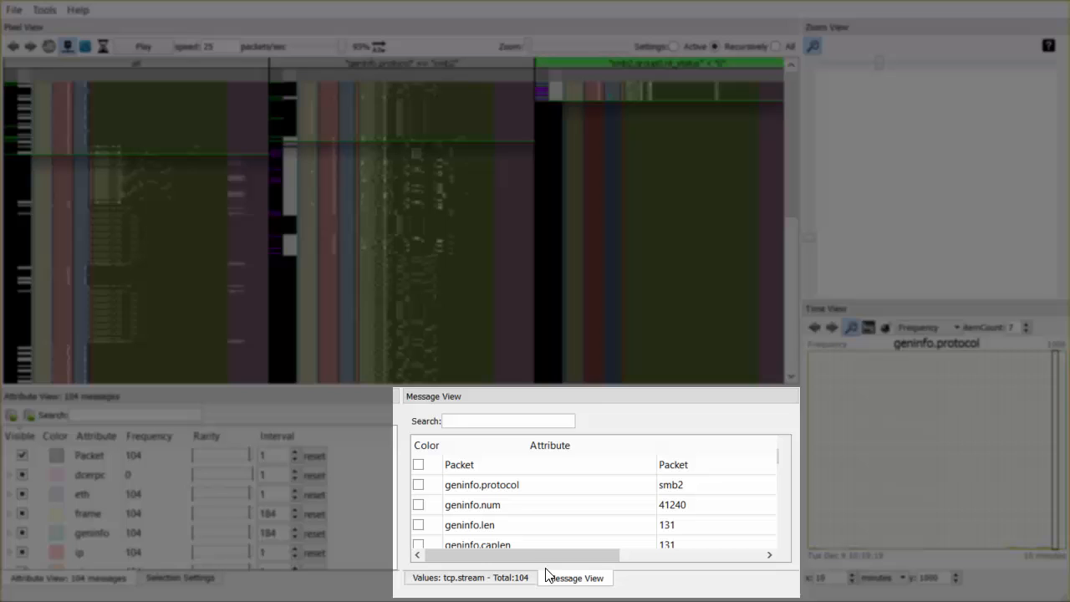
# Step: Search the Message View for 'nt_status' fields
pyautogui.write('n')
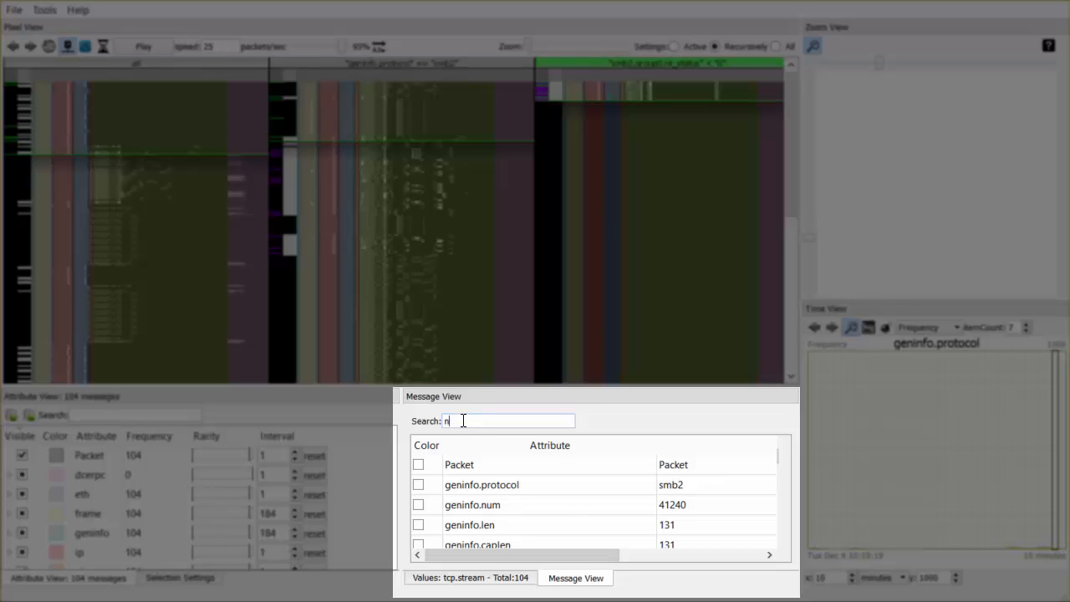
pyautogui.write('nt_status')
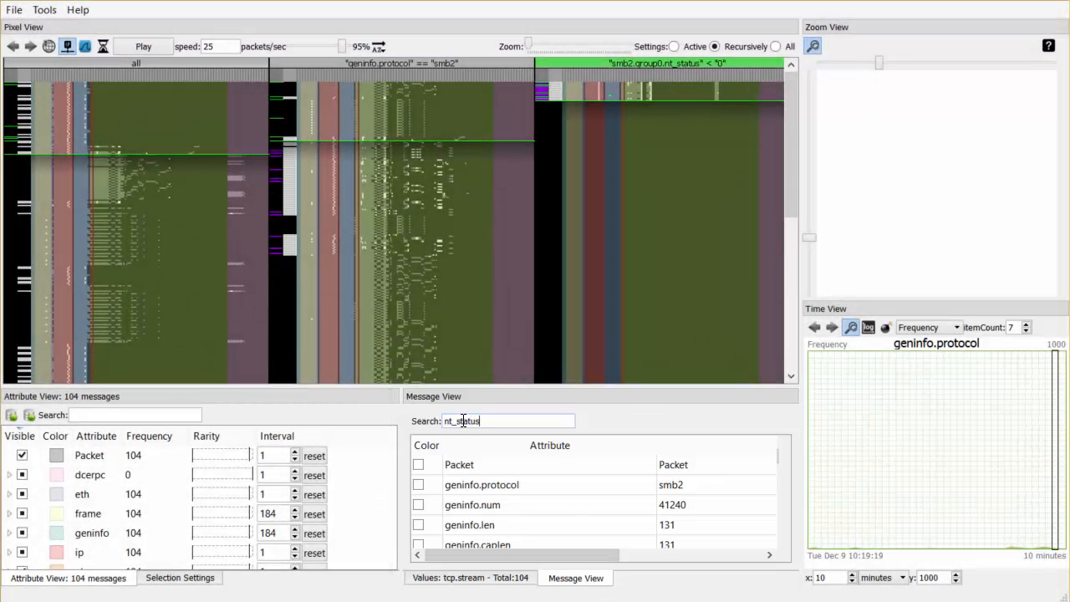